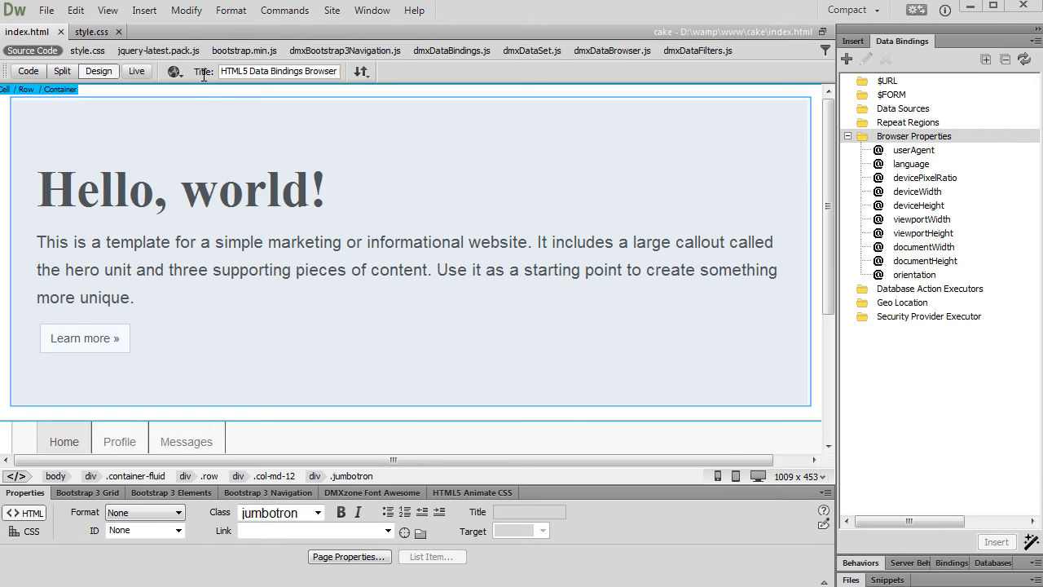
Step: Select the .jumbotron welcome div and choose the viewportWidth browser property
click(130, 189)
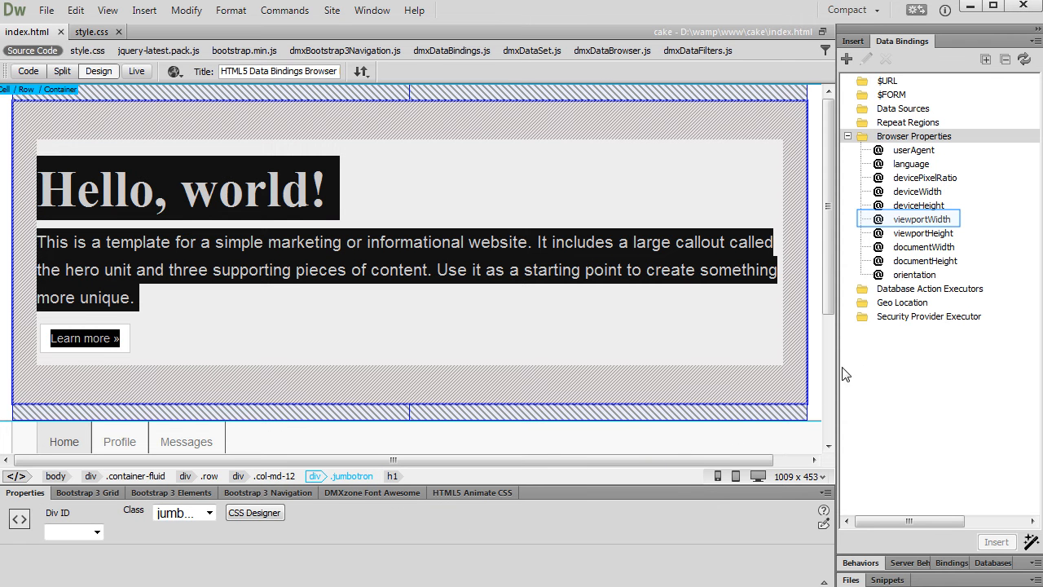
click(921, 219)
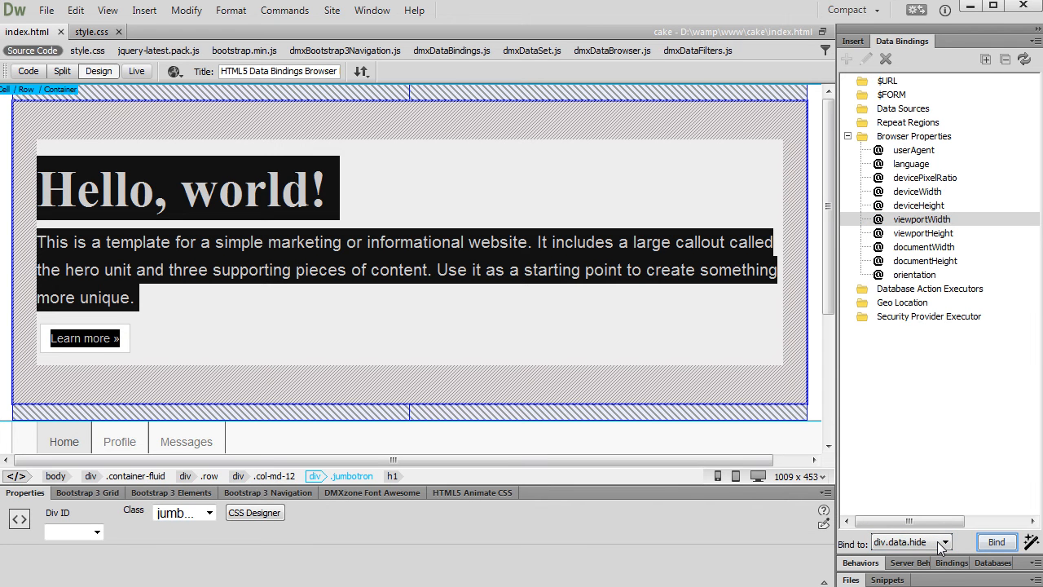
Step: Bind the jumbotron div's data.hide to $BROWSER.viewportWidth
click(997, 542)
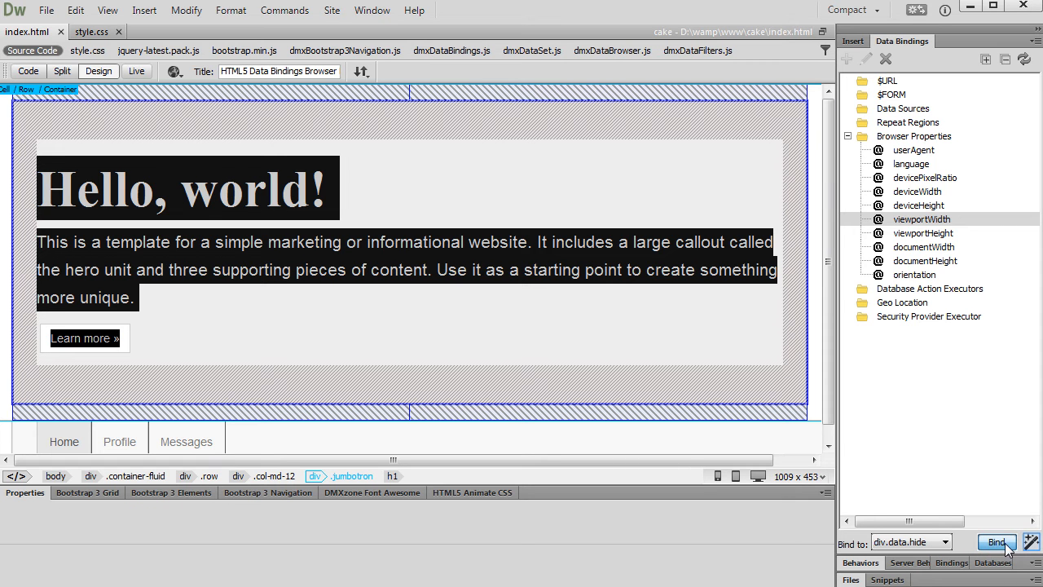
click(997, 542)
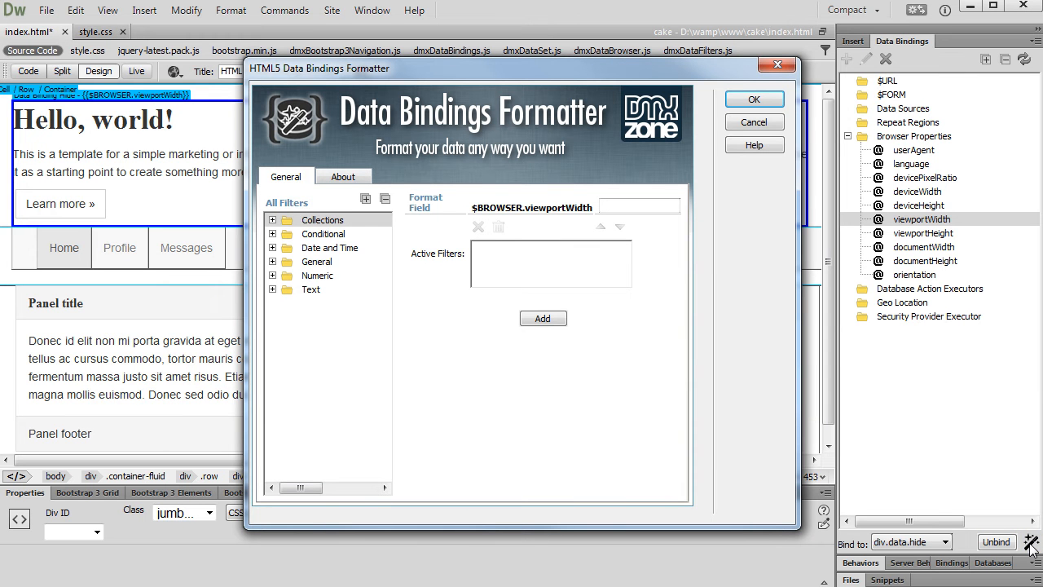
Step: Change the hide binding to $BROWSER.viewportWidth <800 in the Data Bindings Formatter
click(639, 205)
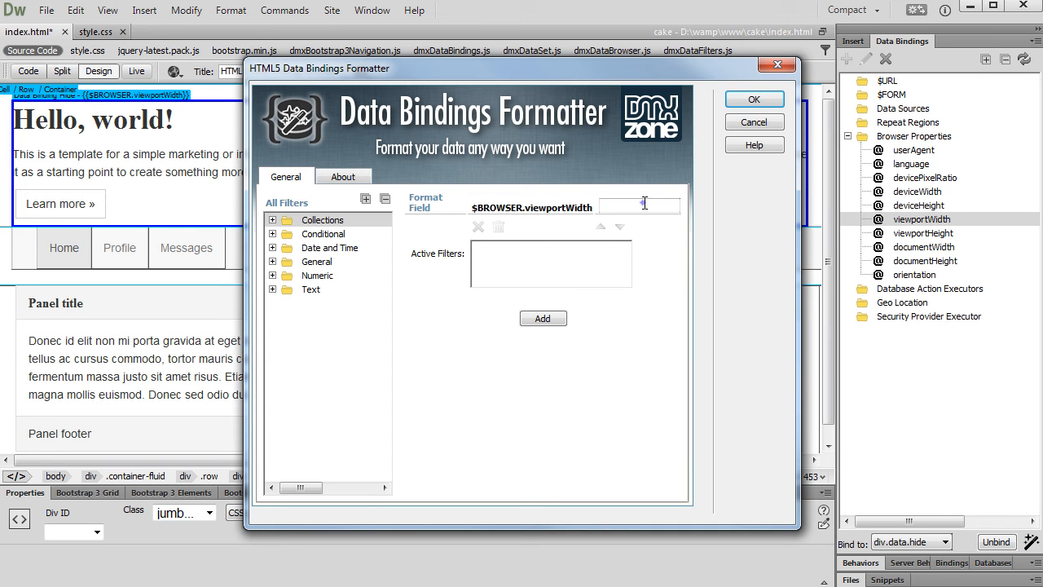
click(640, 206)
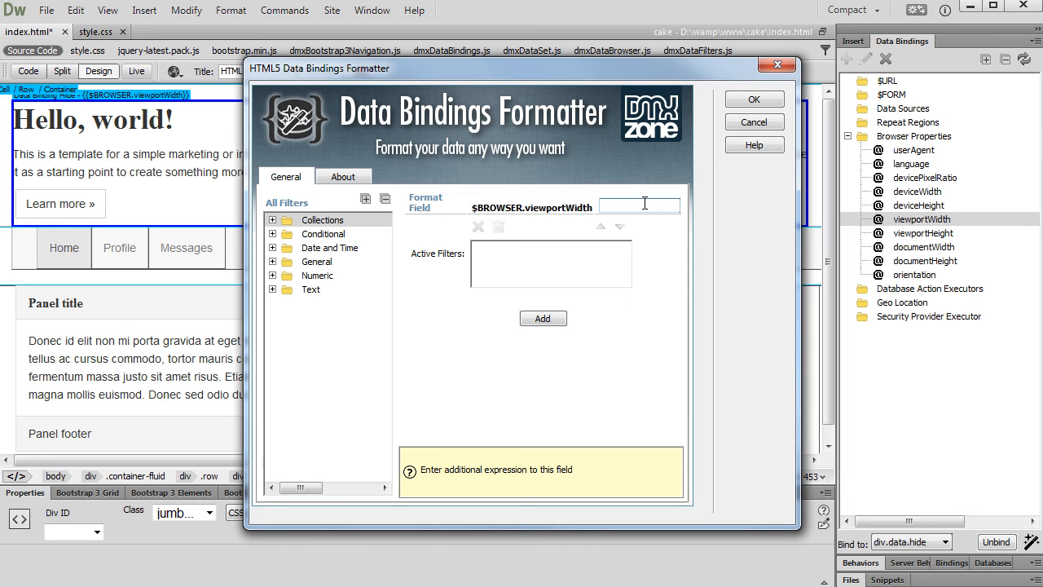
text(<800)
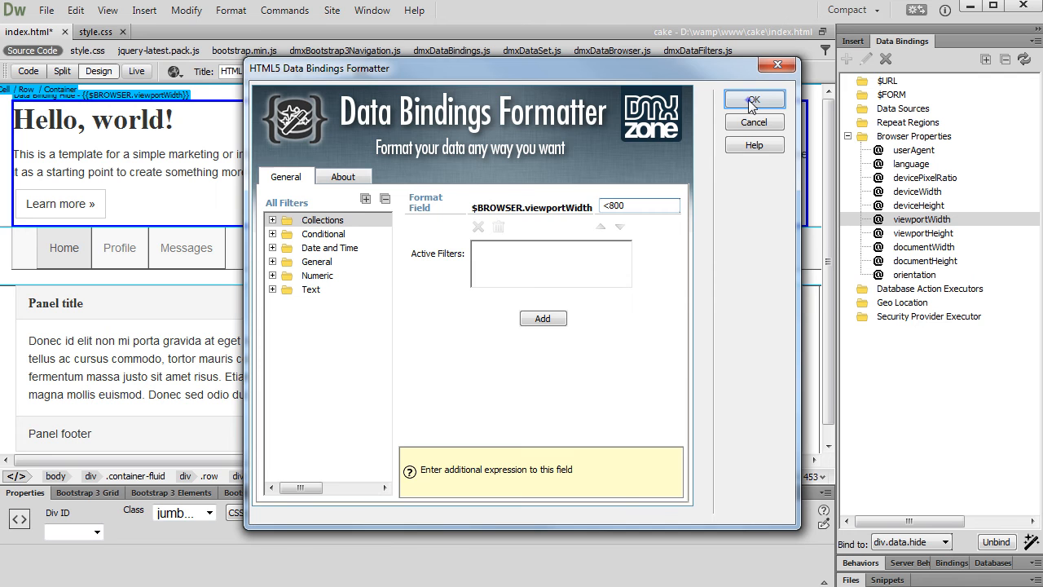
click(753, 98)
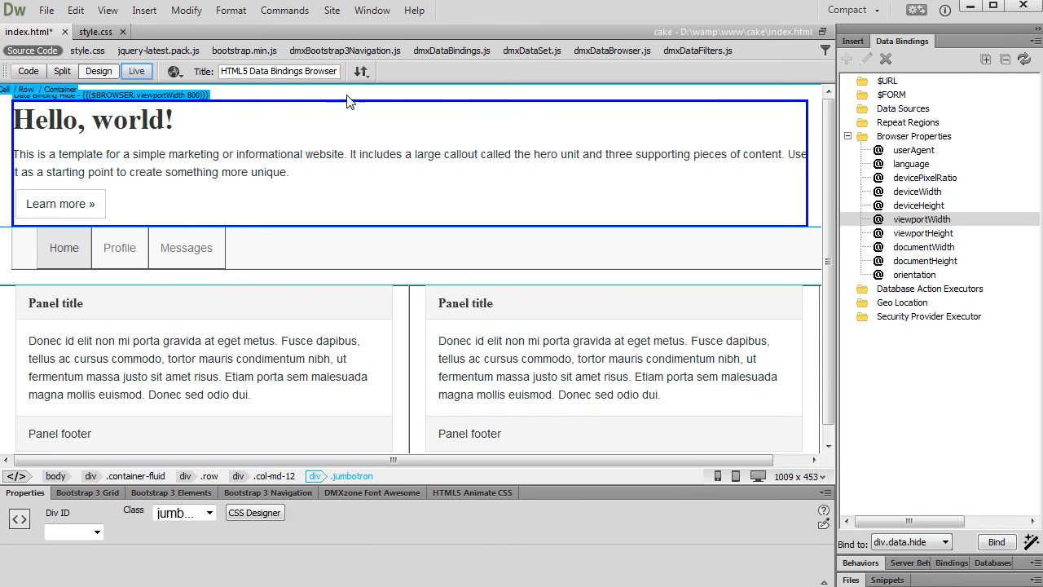
Step: Switch the page to Live view at full width
click(136, 71)
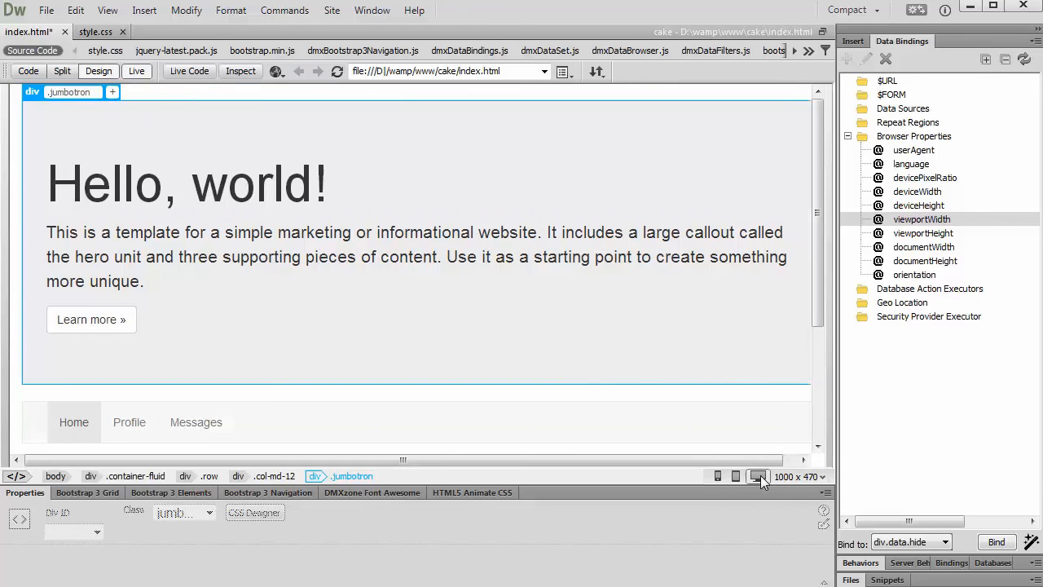
Step: Preview Live view at 480 × 800 phone size and toggle the collapsed navbar
scroll(down, 3)
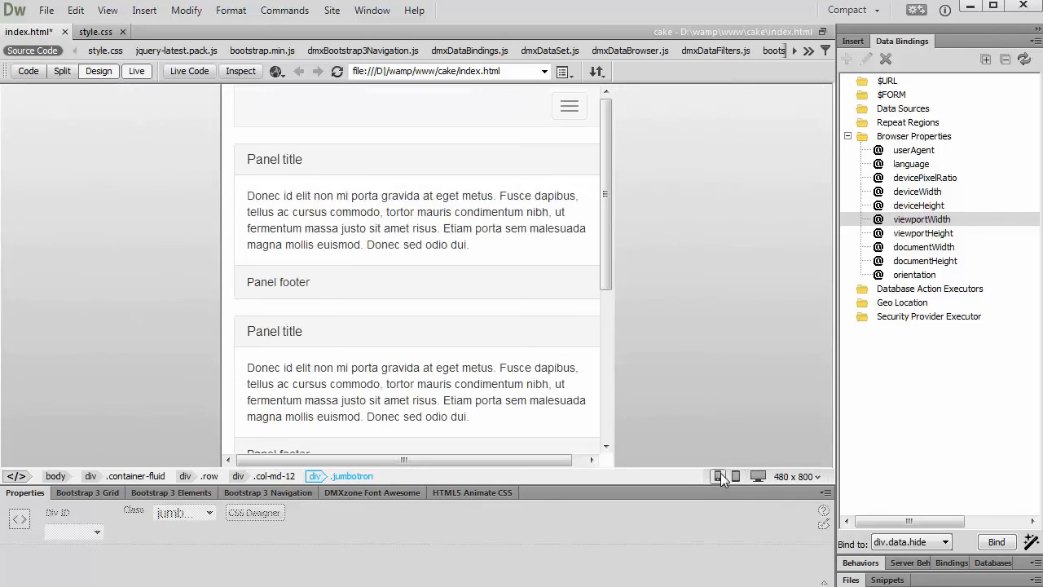
click(569, 106)
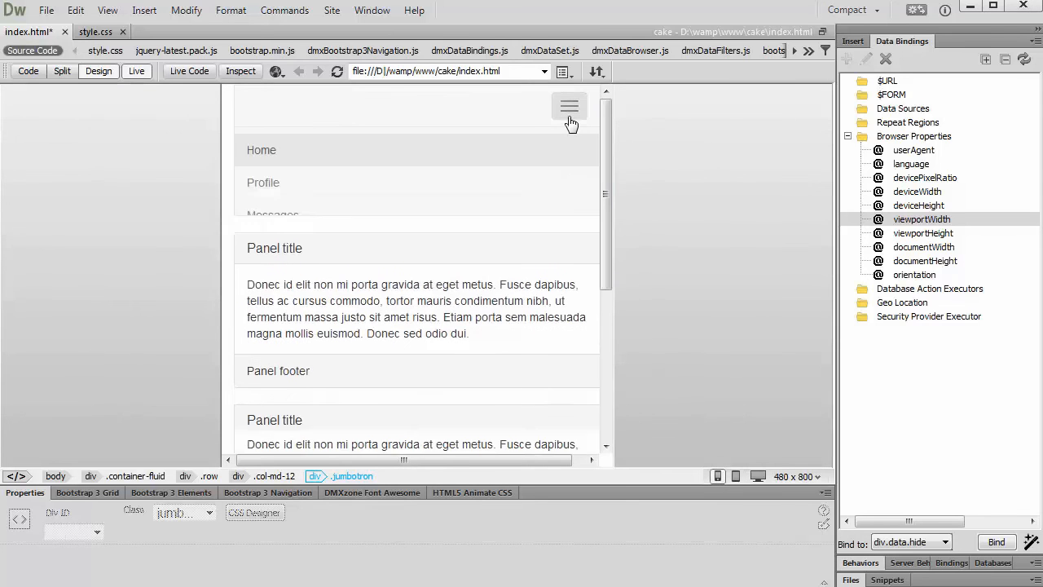
click(569, 106)
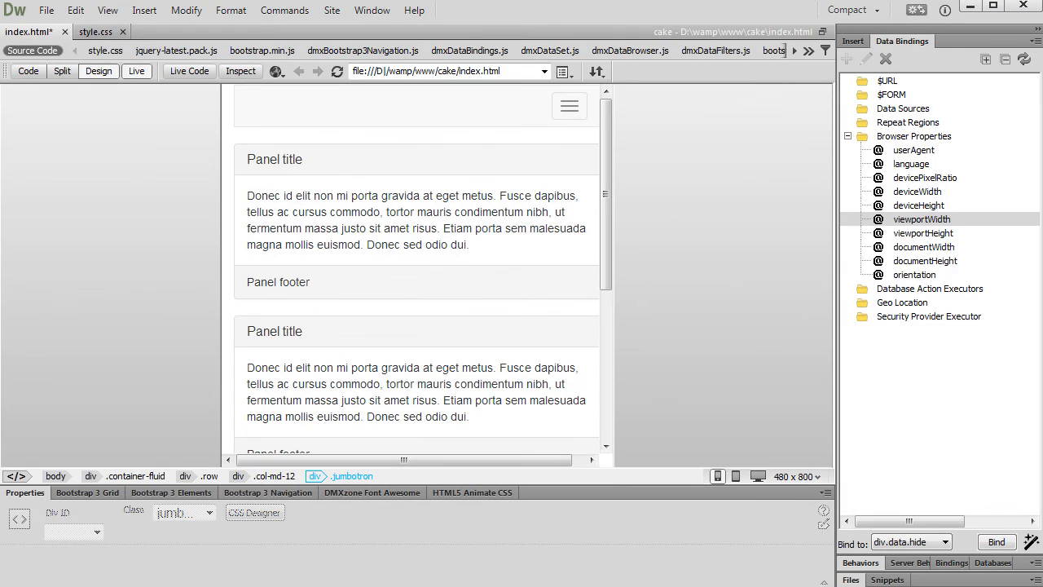